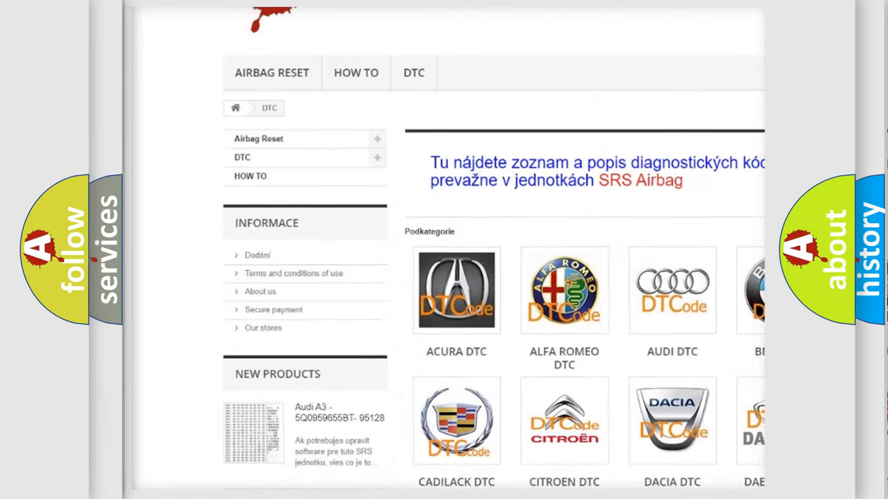
# Scroll the airbagreset.sk DTC category page down to the brand tiles including Hyundai DTC
pyautogui.scroll(-3)
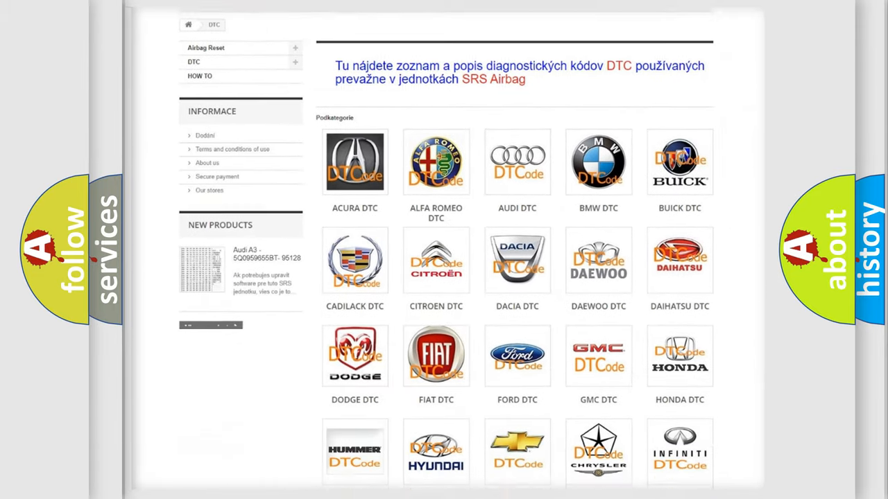
pyautogui.scroll(-3)
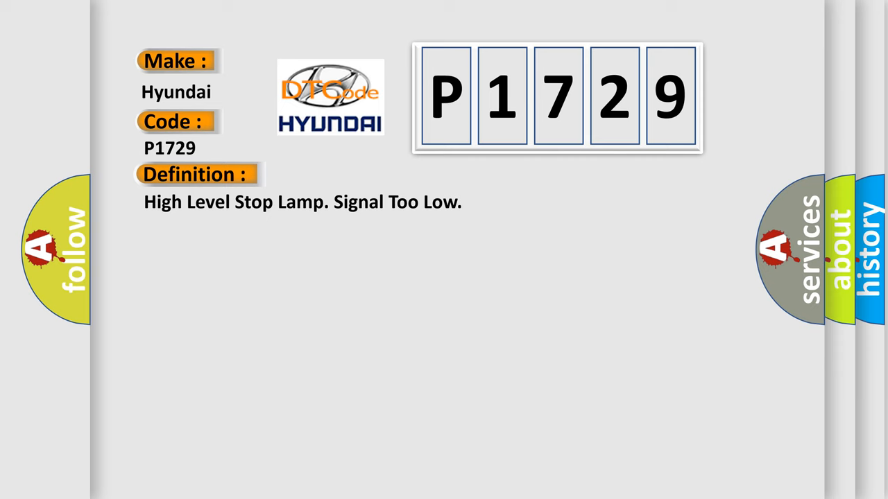
# Reveal the P1729 description: rear electronic module flags a too-low stop-lamp output signal
pyautogui.click(361, 175)
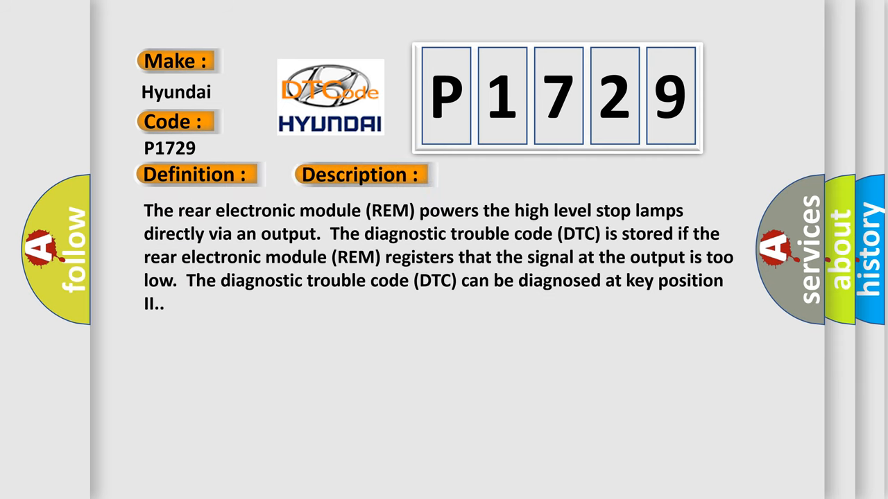